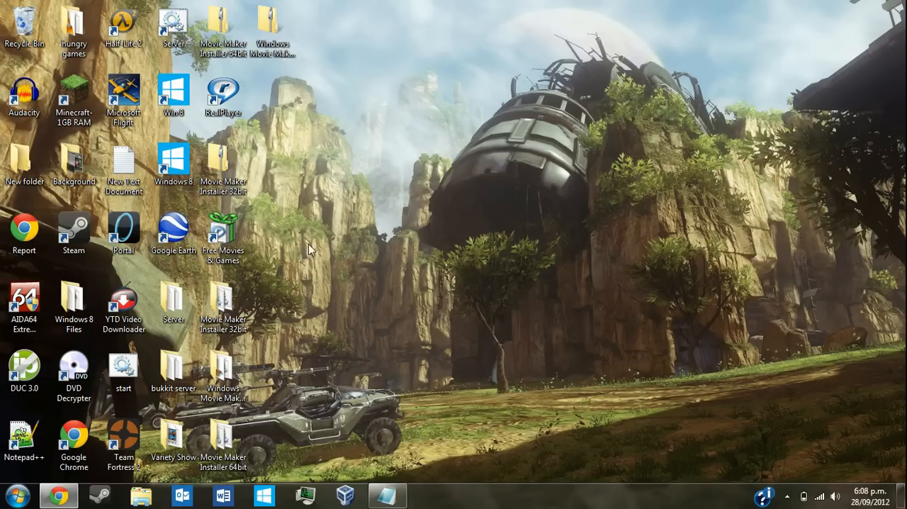
mouse_move(29, 471)
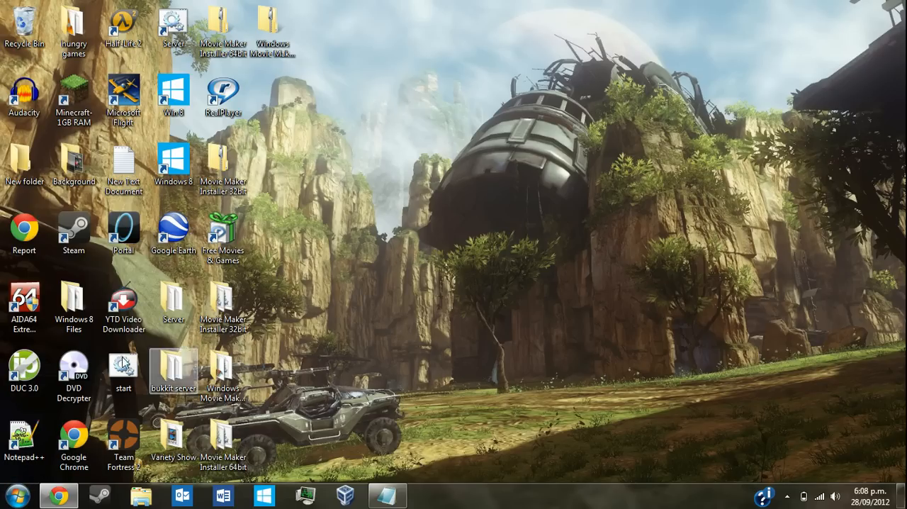
mouse_move(315, 321)
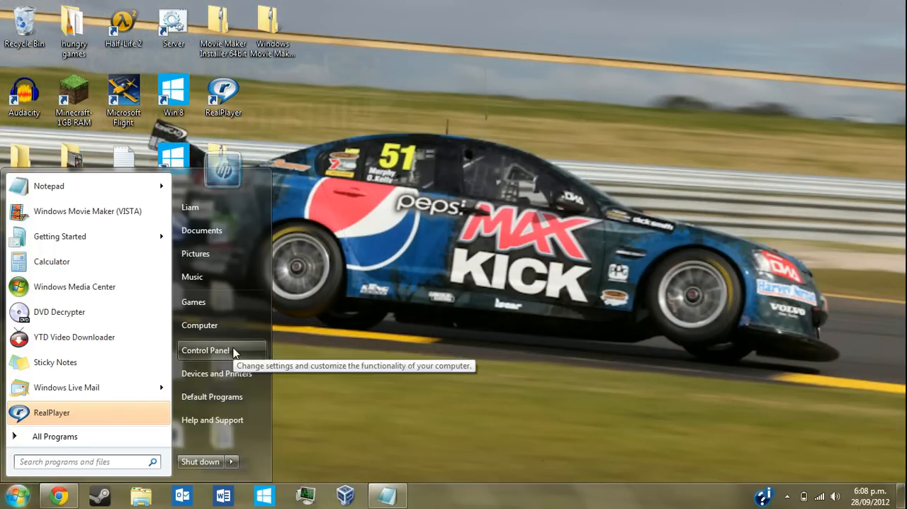
Step: Open Computer's Properties, confirm 64-bit Windows 7, and minimize the System window
right_click(205, 349)
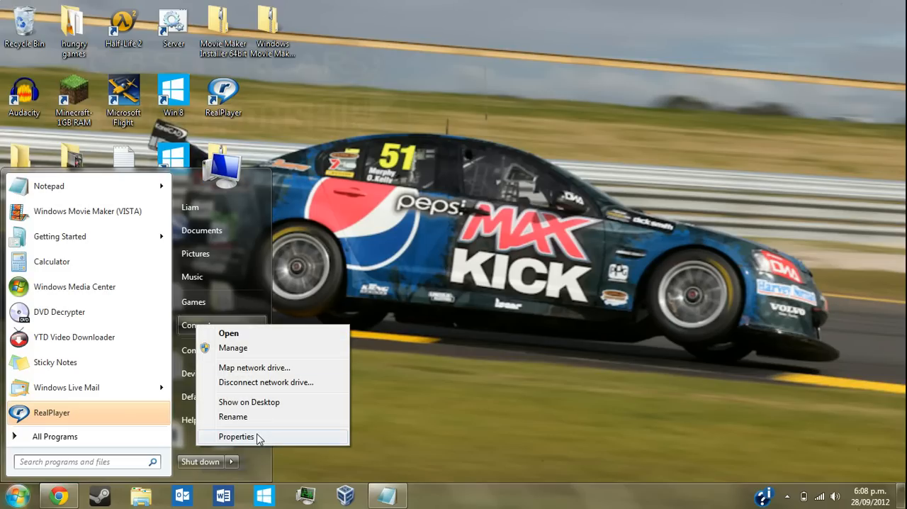
left_click(236, 436)
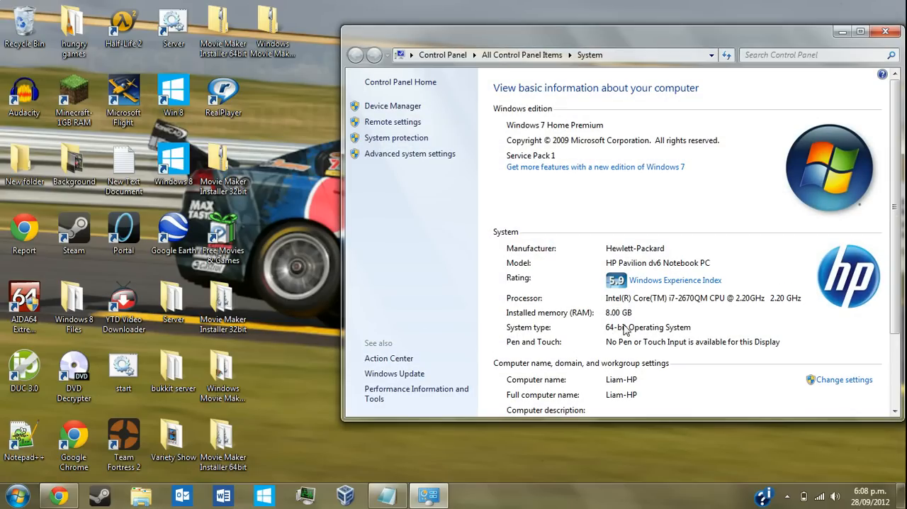
mouse_move(623, 331)
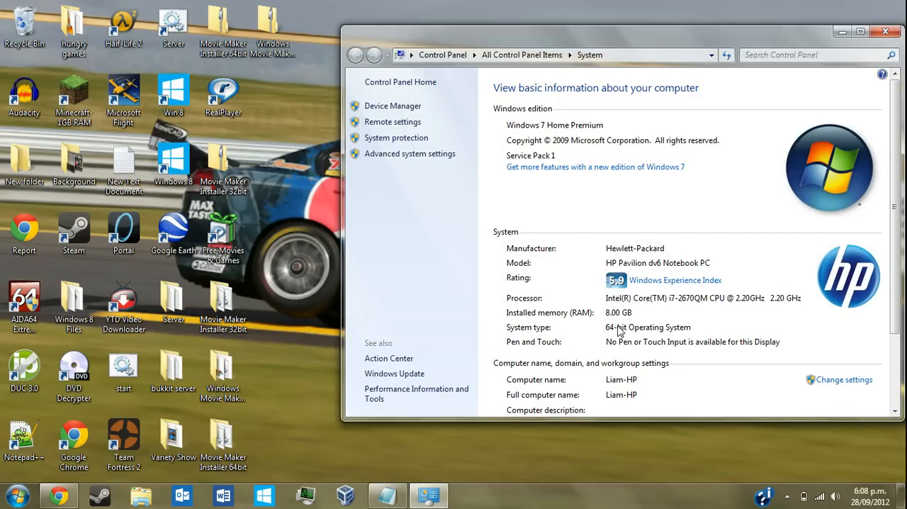
mouse_move(716, 137)
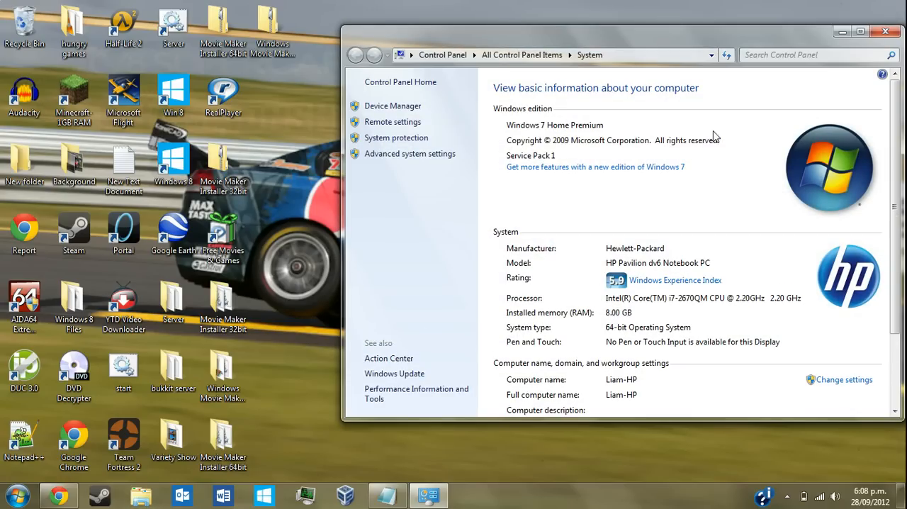
mouse_move(856, 20)
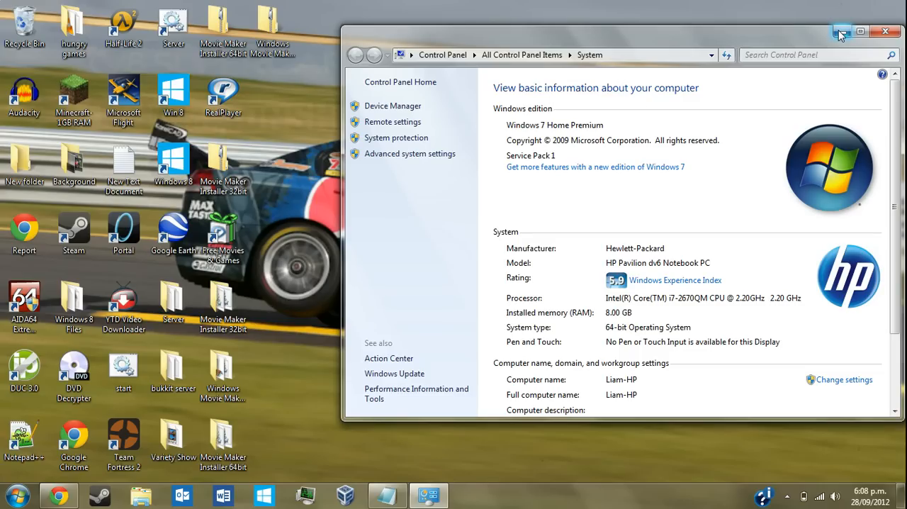
mouse_move(843, 32)
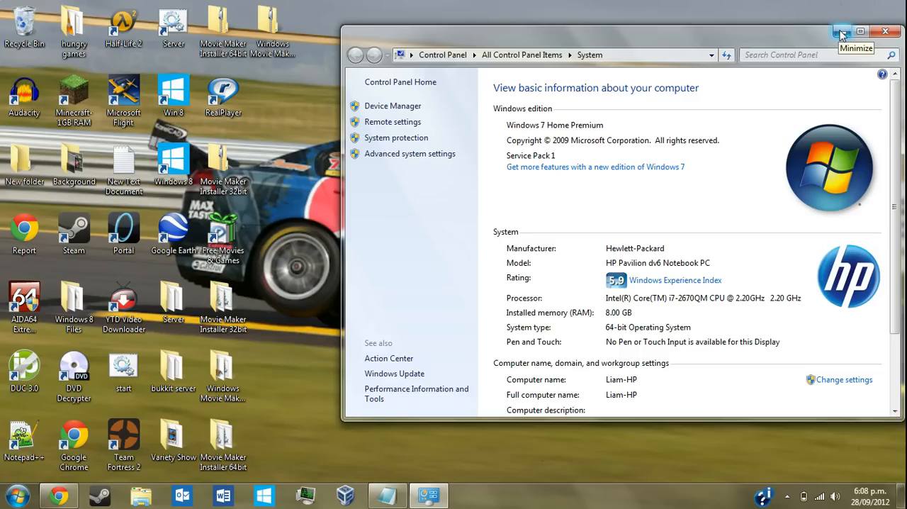
left_click(843, 31)
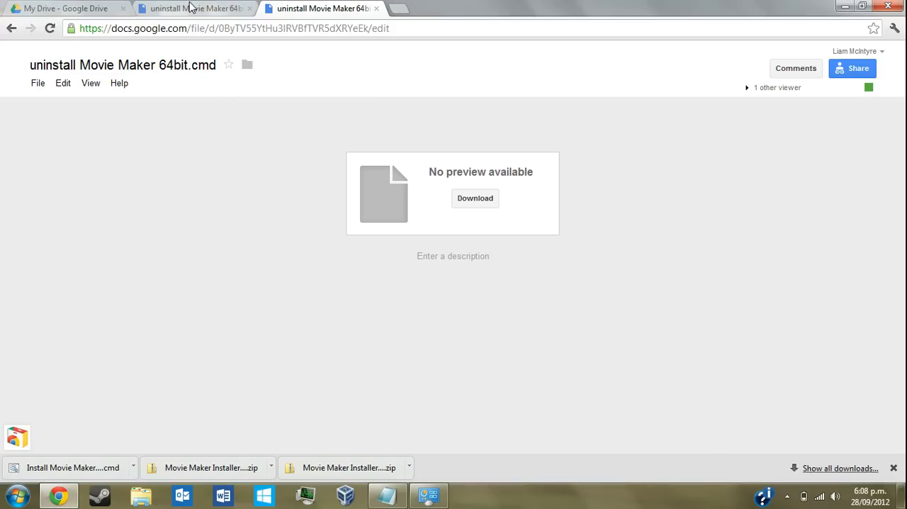
Step: Download install and uninstall Movie Maker 64bit.cmd from their Google Drive tabs, then minimize Chrome
left_click(234, 29)
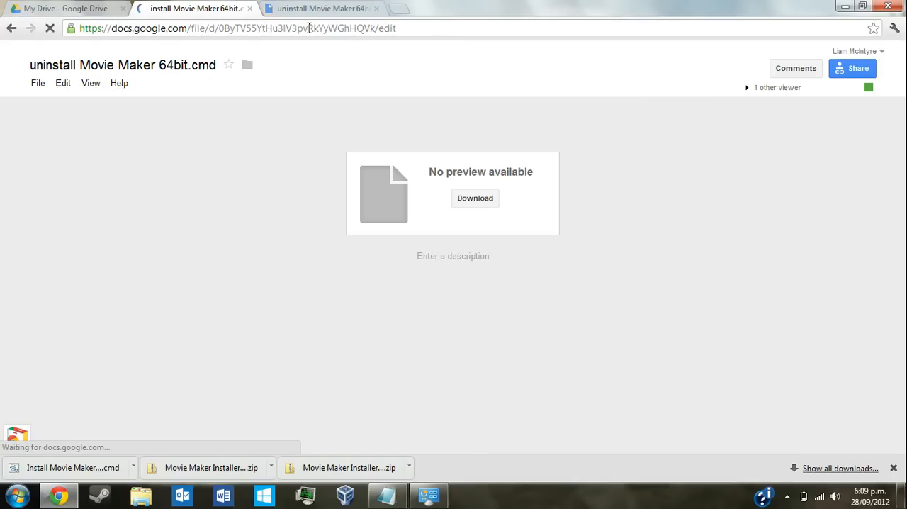
left_click(195, 8)
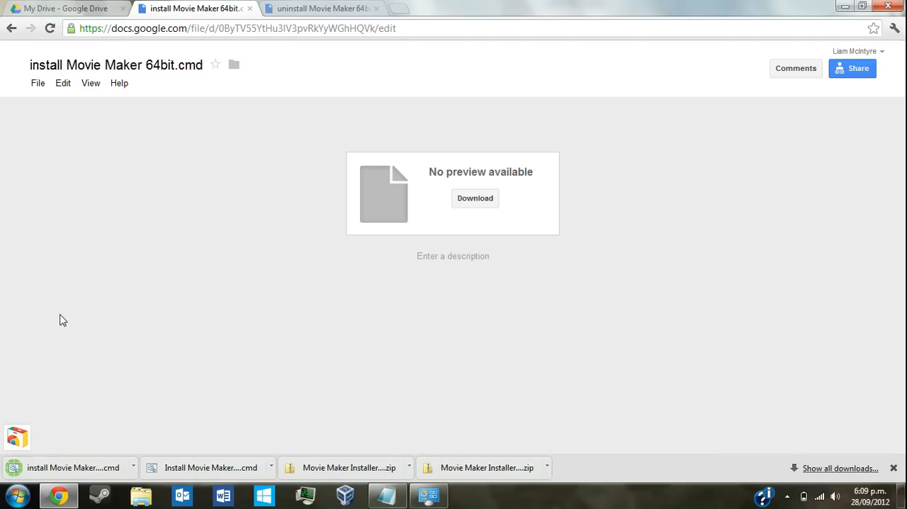
mouse_move(230, 58)
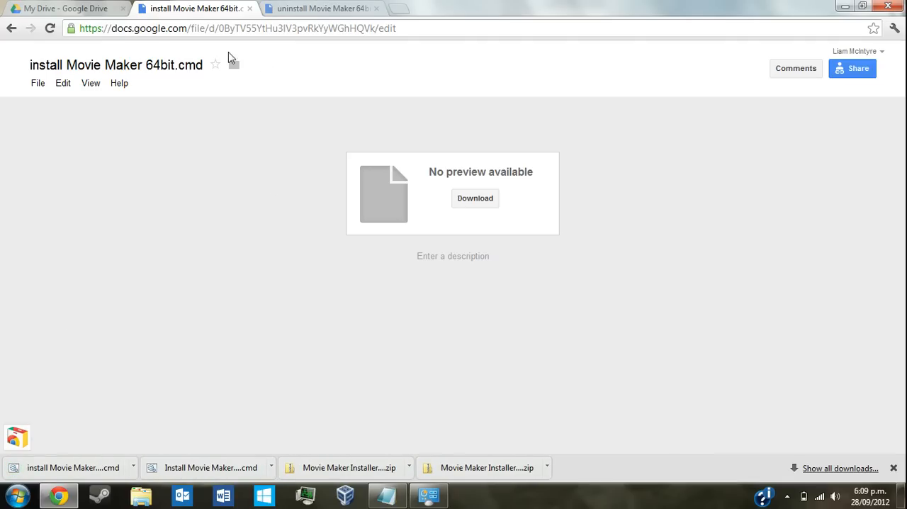
left_click(319, 8)
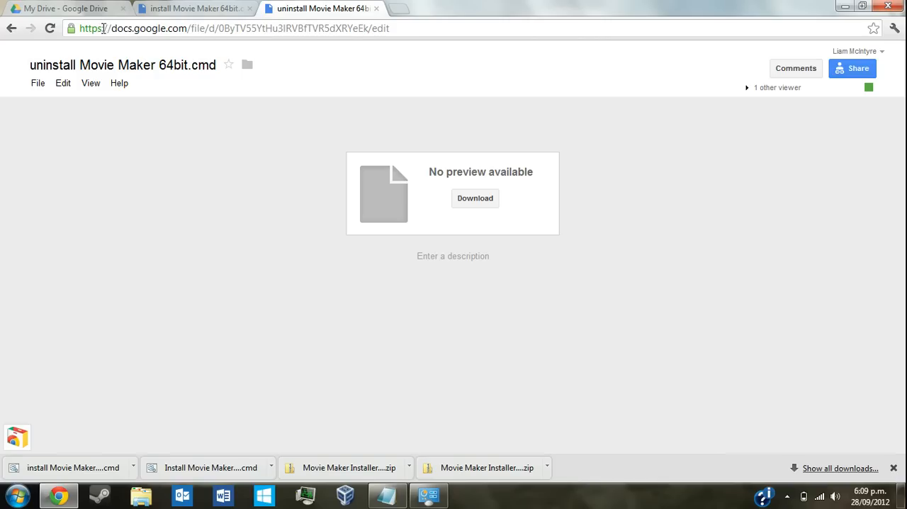
left_click(38, 83)
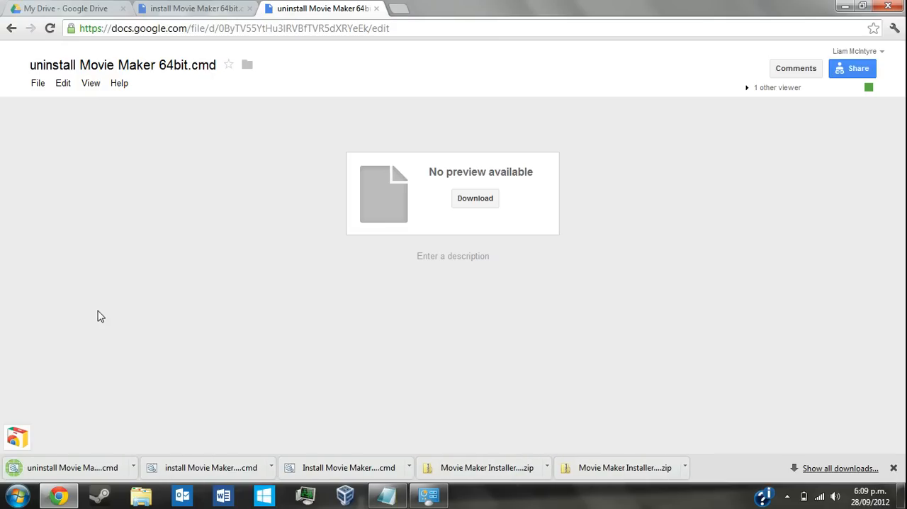
mouse_move(601, 320)
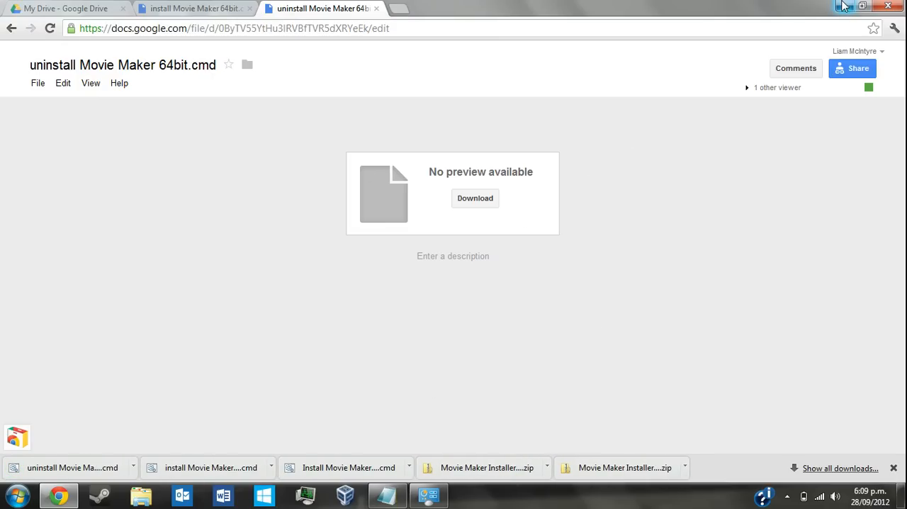
left_click(862, 6)
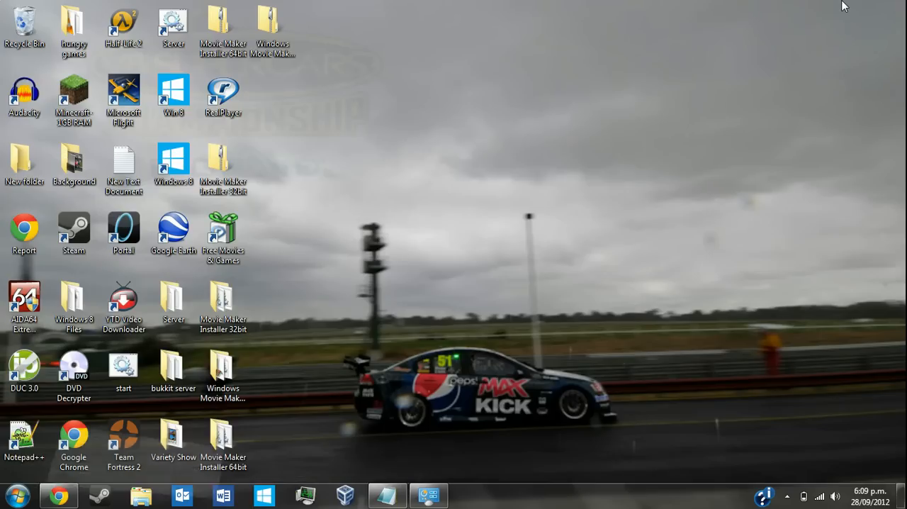
mouse_move(388, 254)
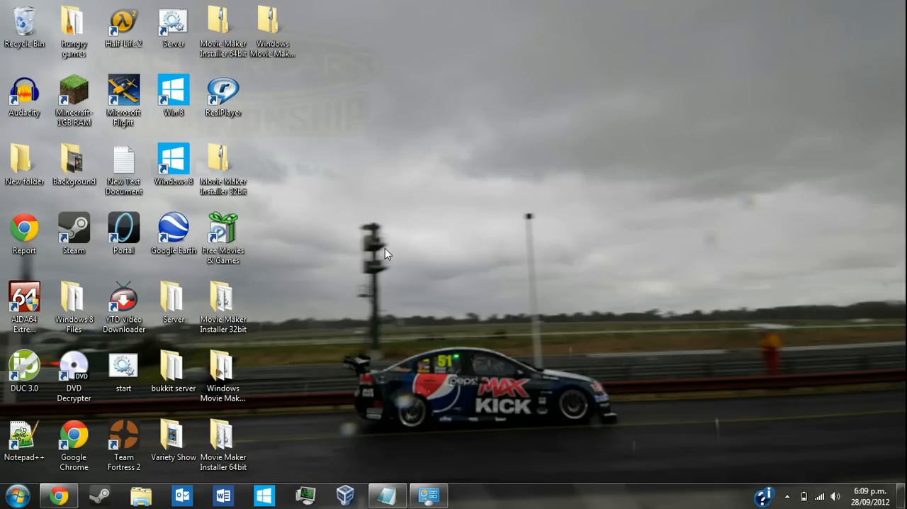
mouse_move(311, 357)
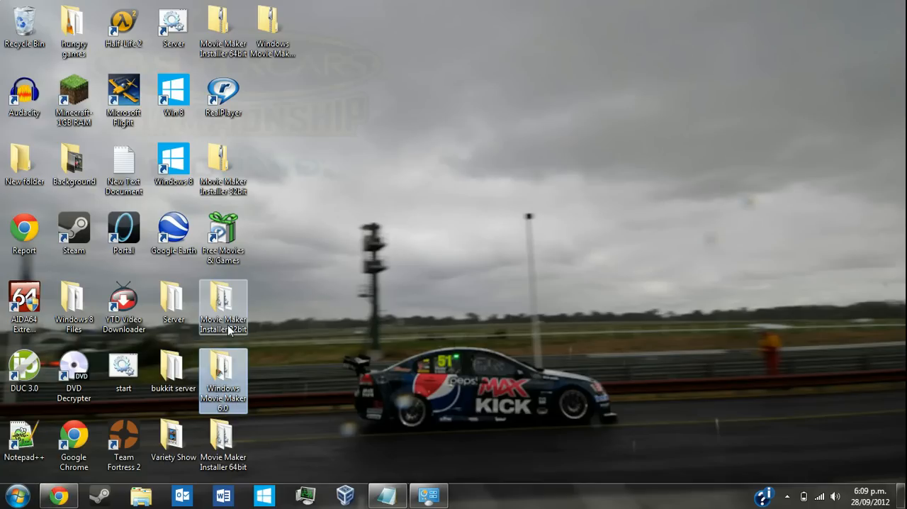
mouse_move(223, 379)
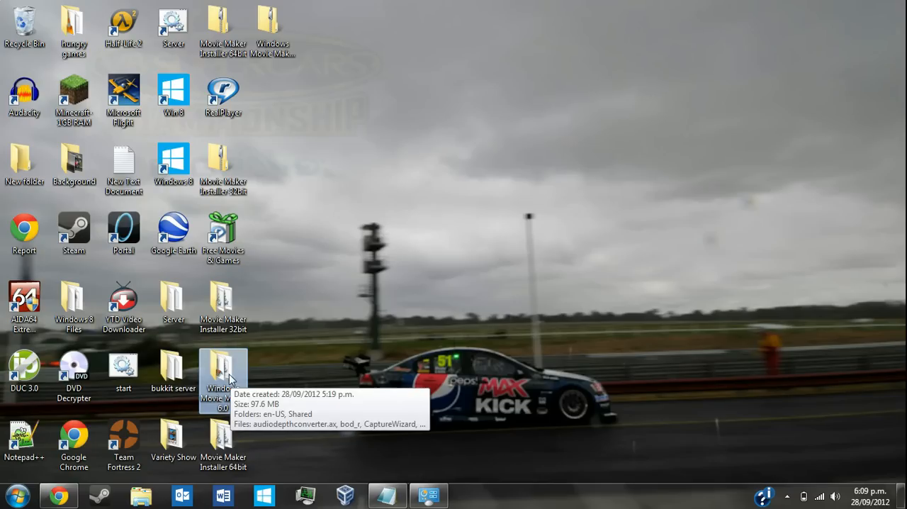
mouse_move(235, 377)
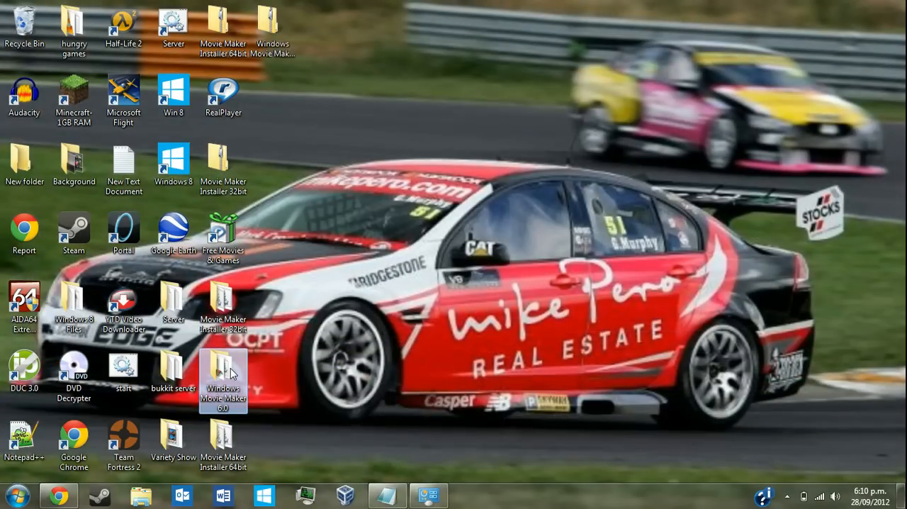
mouse_move(224, 376)
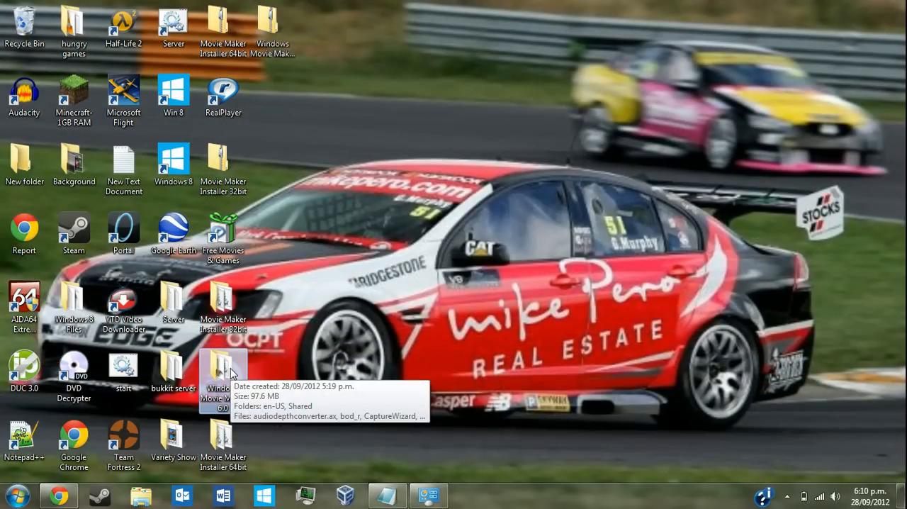
right_click(223, 382)
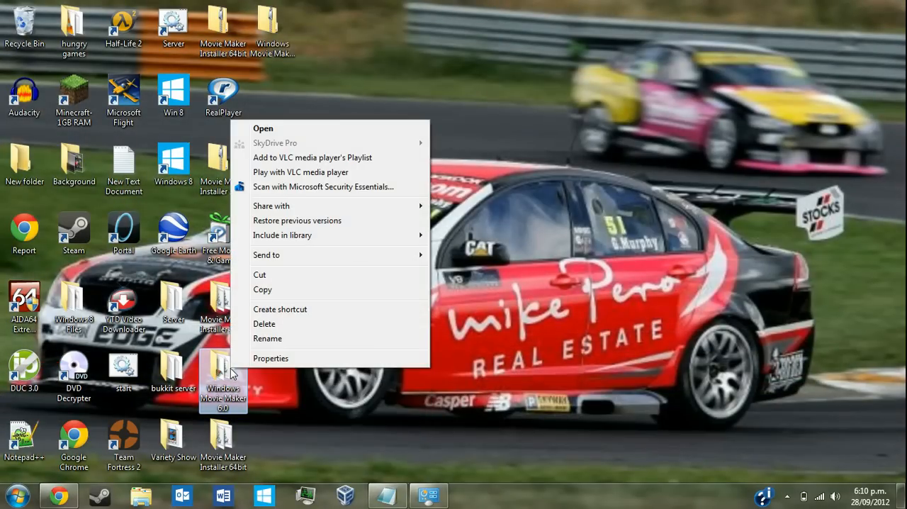
mouse_move(283, 276)
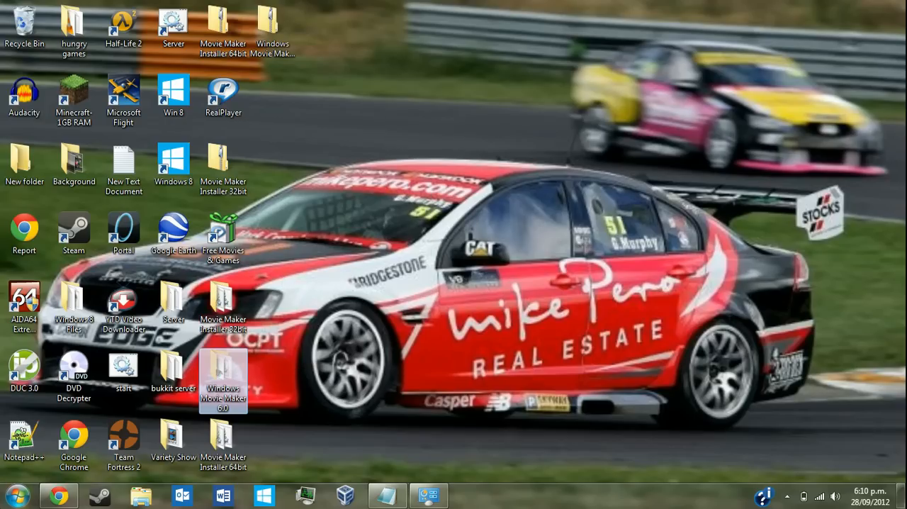
left_click(16, 495)
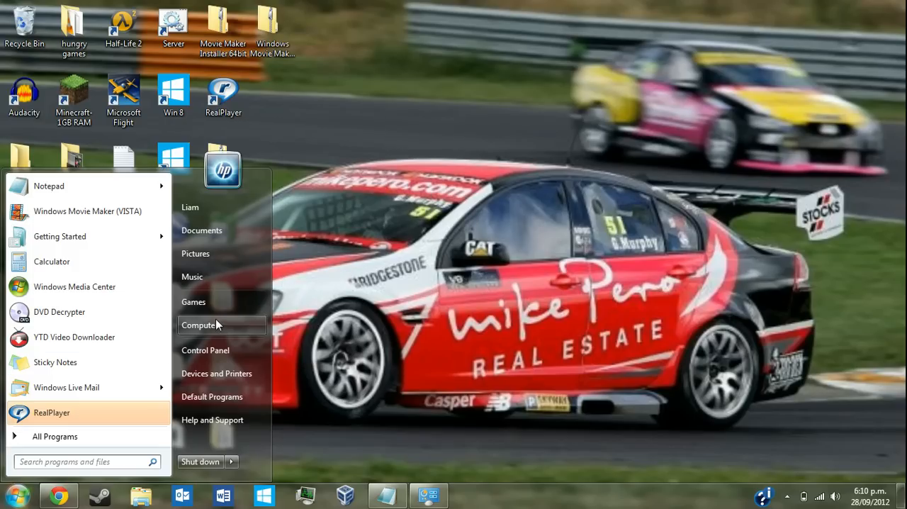
Step: Browse Local Disk (C:) > Program Files (x86) to find Windows Movie Maker 6.0, then close Explorer
left_click(199, 325)
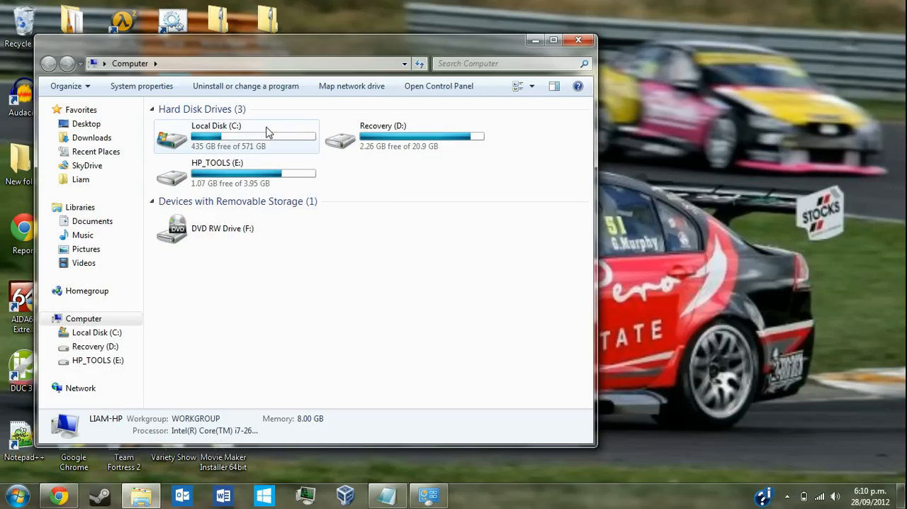
double_click(216, 136)
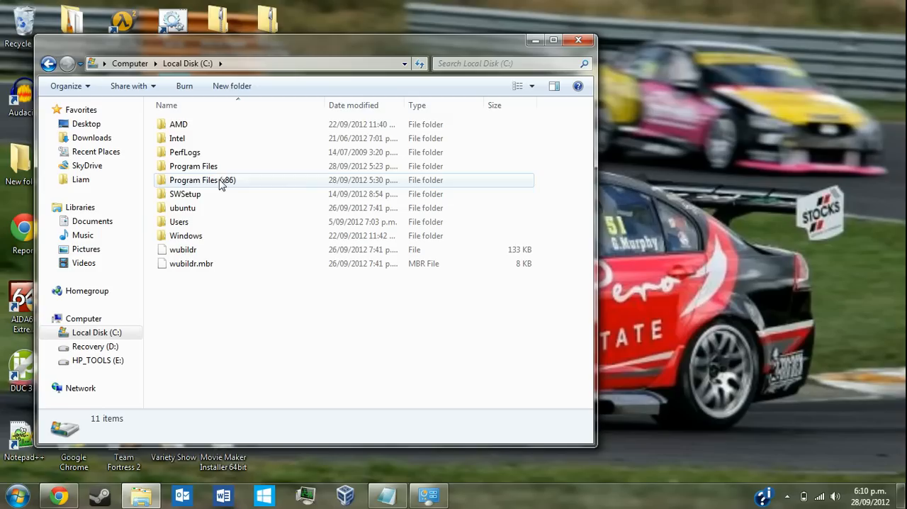
mouse_move(217, 166)
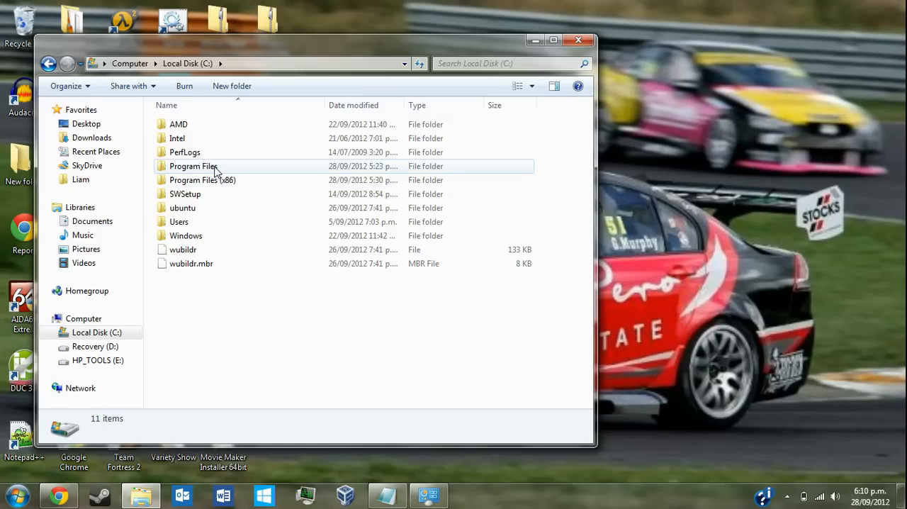
mouse_move(217, 180)
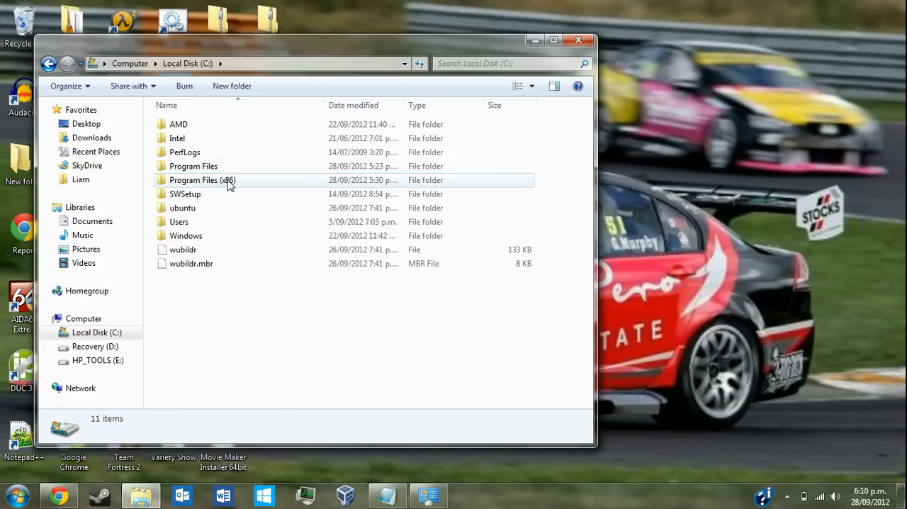
mouse_move(228, 183)
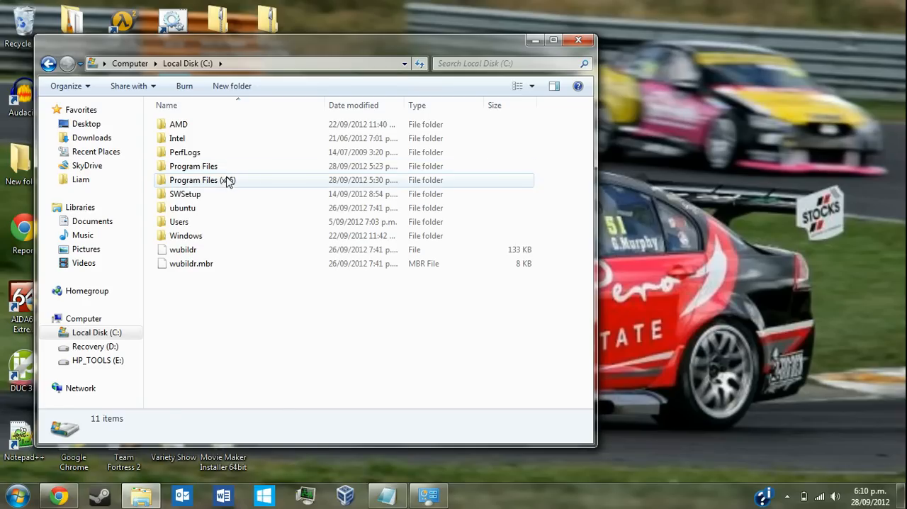
mouse_move(194, 166)
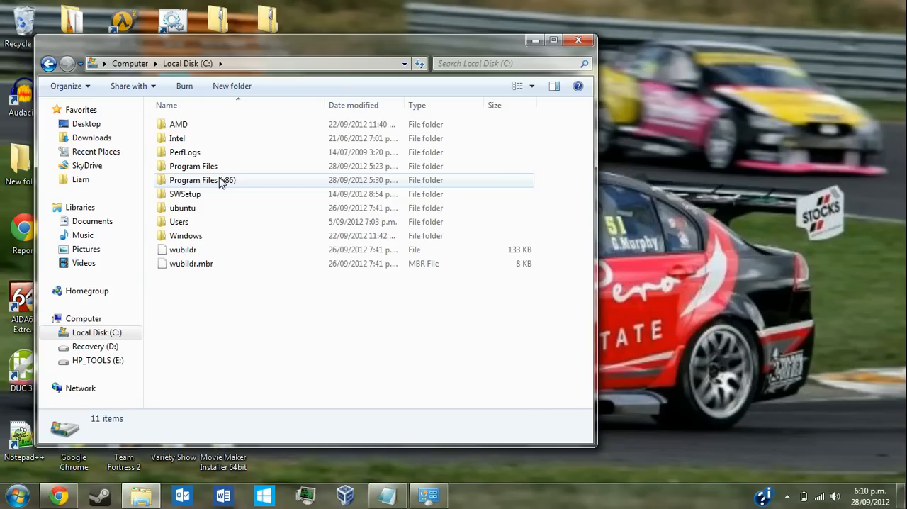
mouse_move(226, 181)
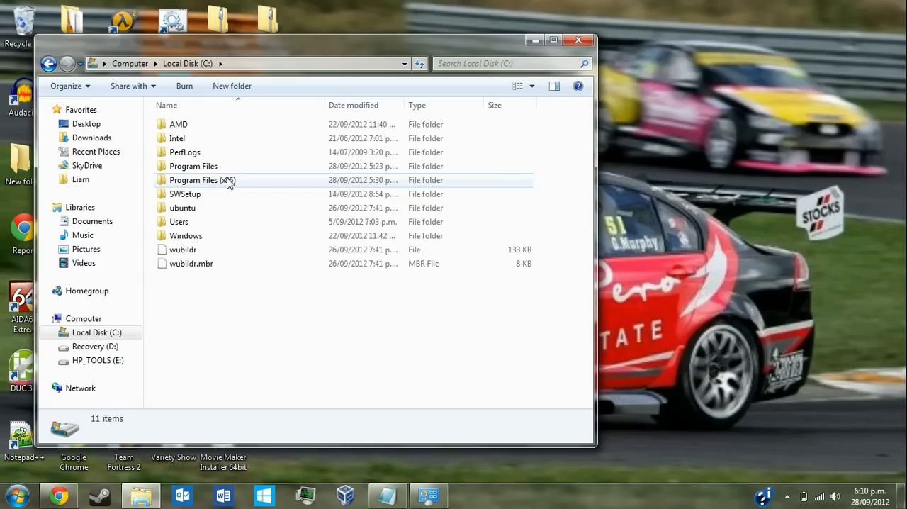
mouse_move(202, 179)
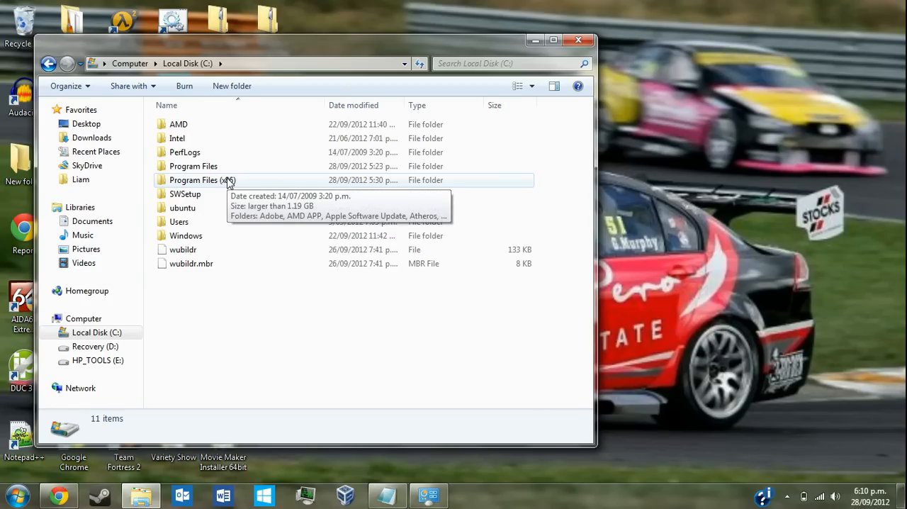
double_click(202, 179)
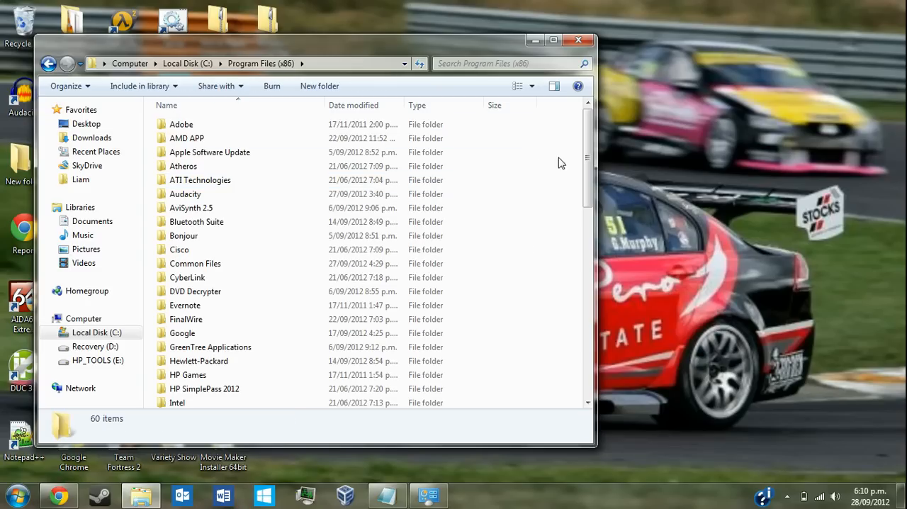
right_click(560, 161)
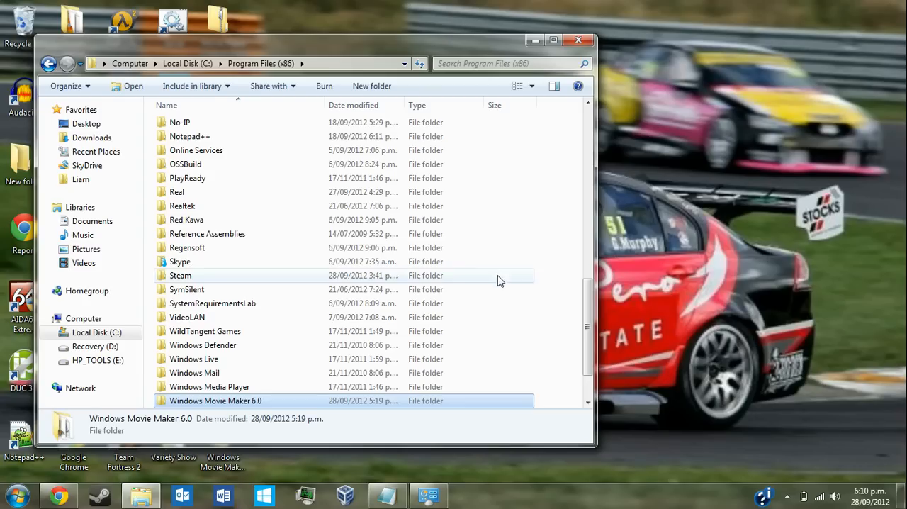
mouse_move(429, 332)
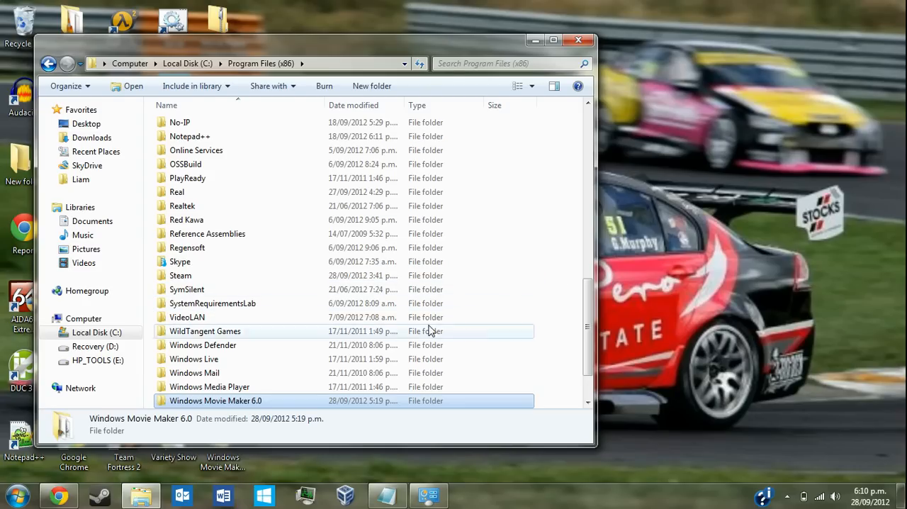
mouse_move(514, 168)
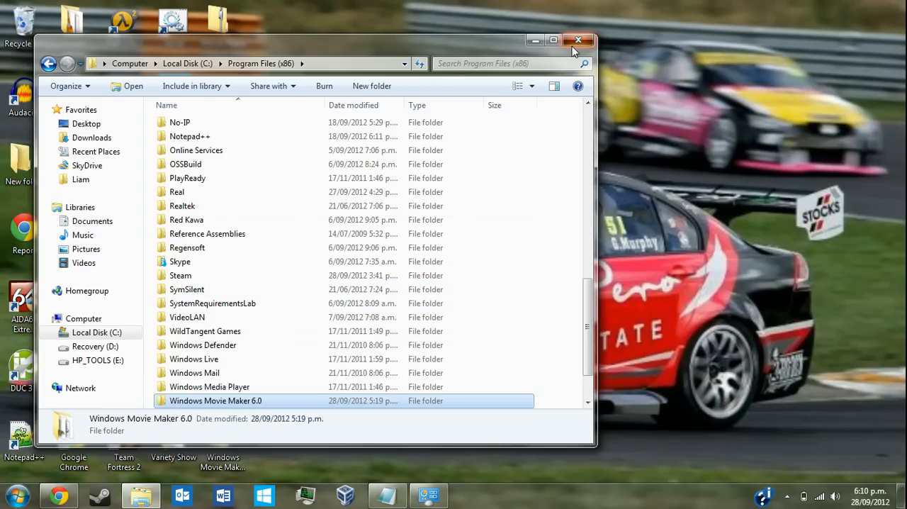
left_click(578, 40)
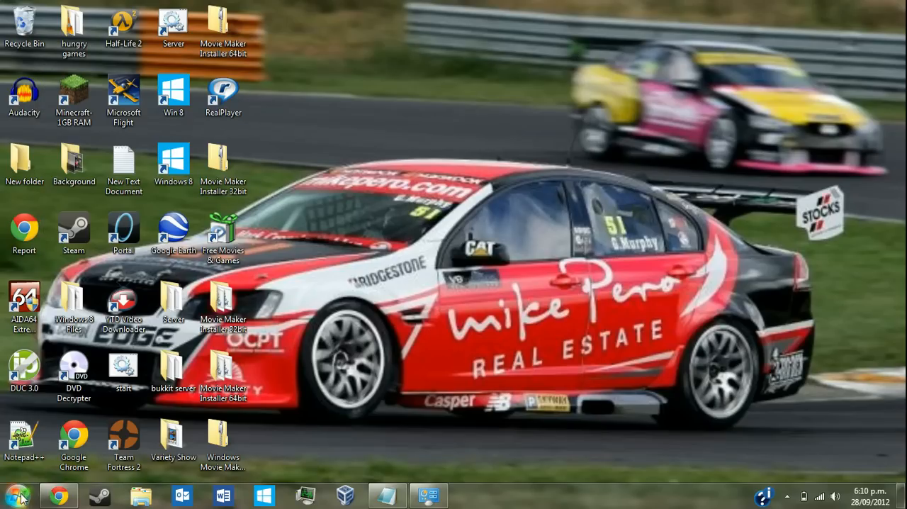
mouse_move(451, 482)
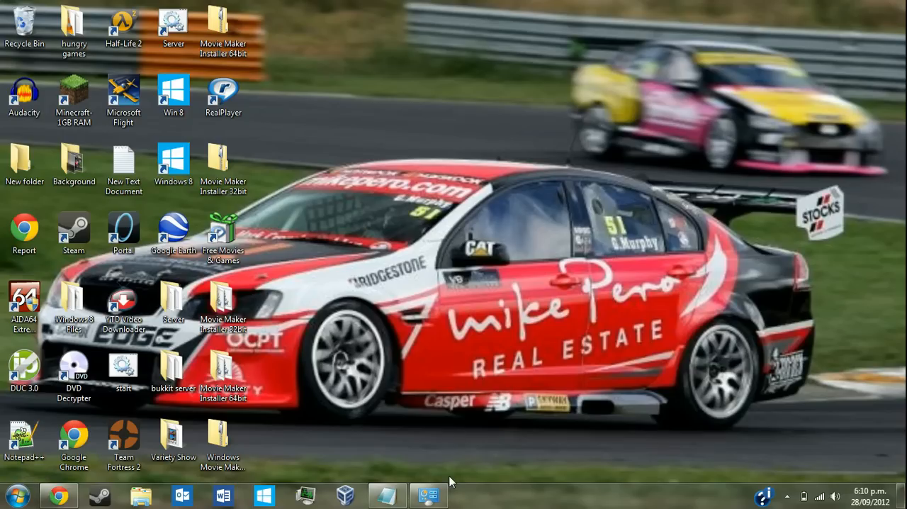
Step: Show the downloaded install Movie Maker 64bit script in Downloads and run it as administrator
left_click(58, 495)
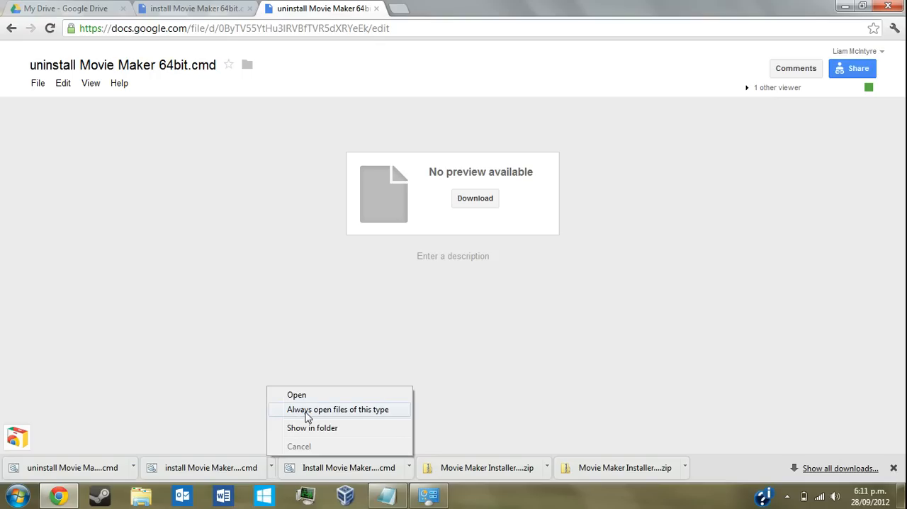
mouse_move(305, 431)
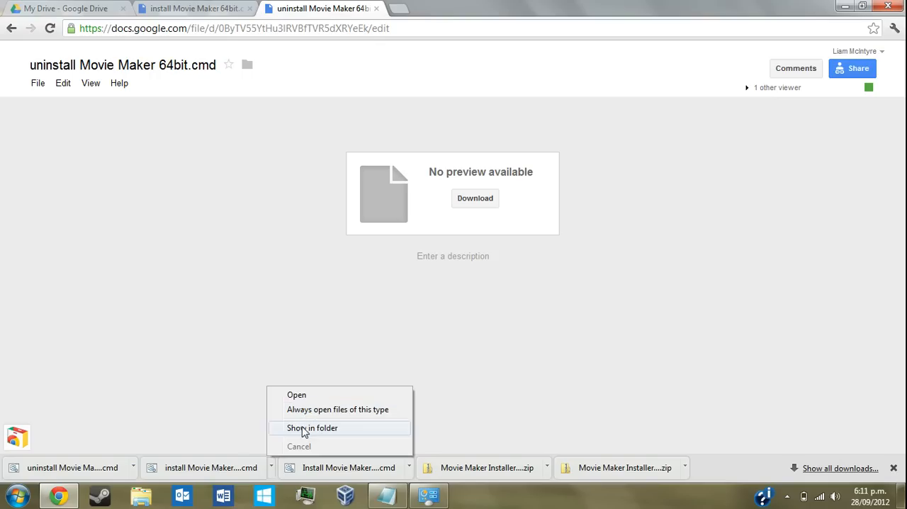
left_click(312, 427)
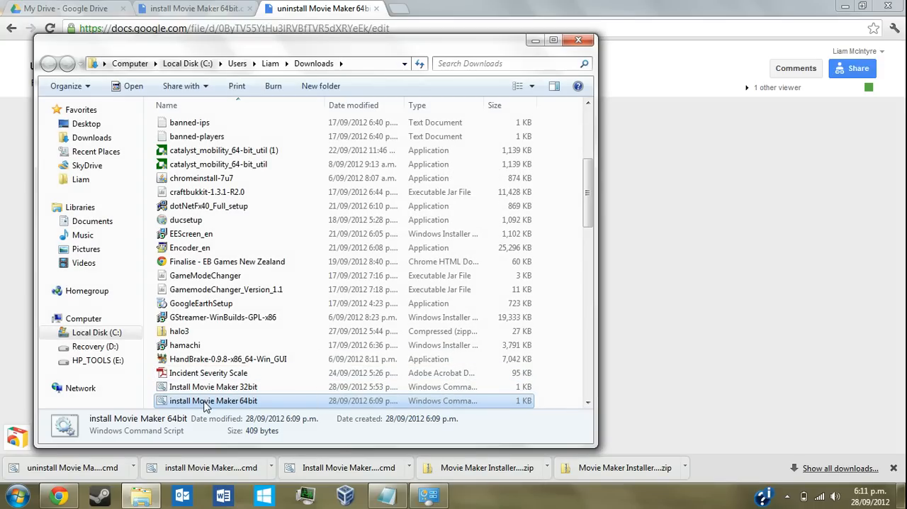
right_click(213, 400)
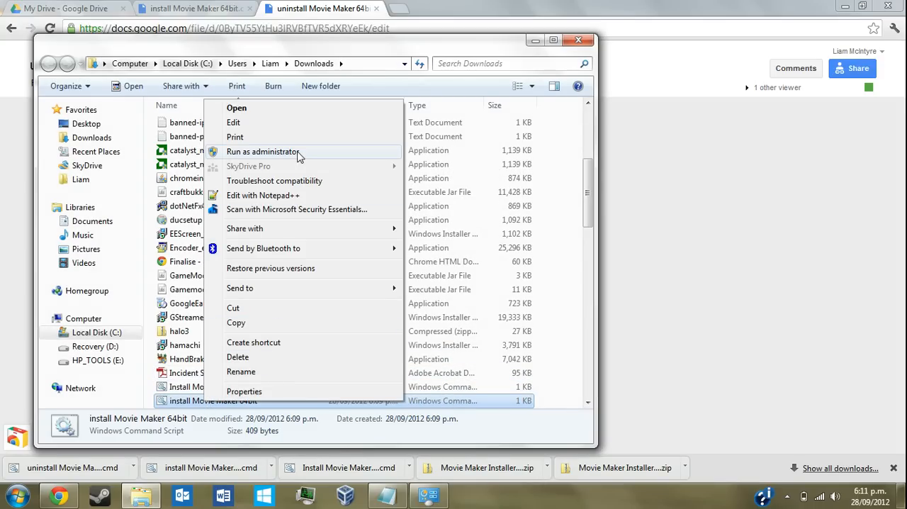
left_click(262, 151)
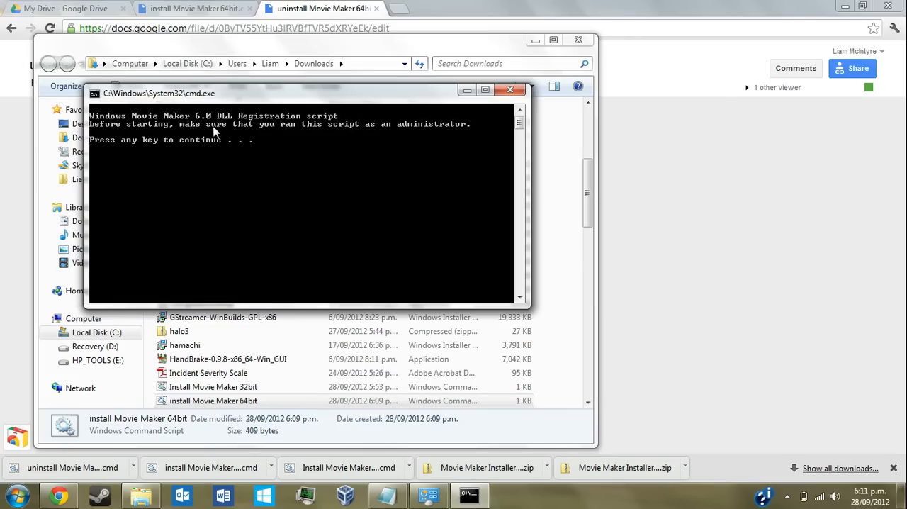
mouse_move(275, 145)
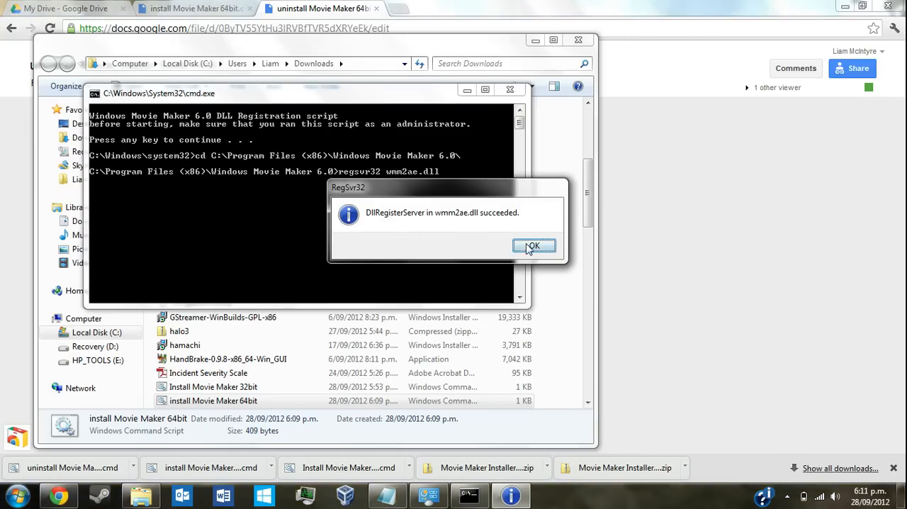
Step: Dismiss the wmm2ae, wmm2clip, wmm2ext and VideoMediaHandler DLL success messages, then close the script
left_click(533, 245)
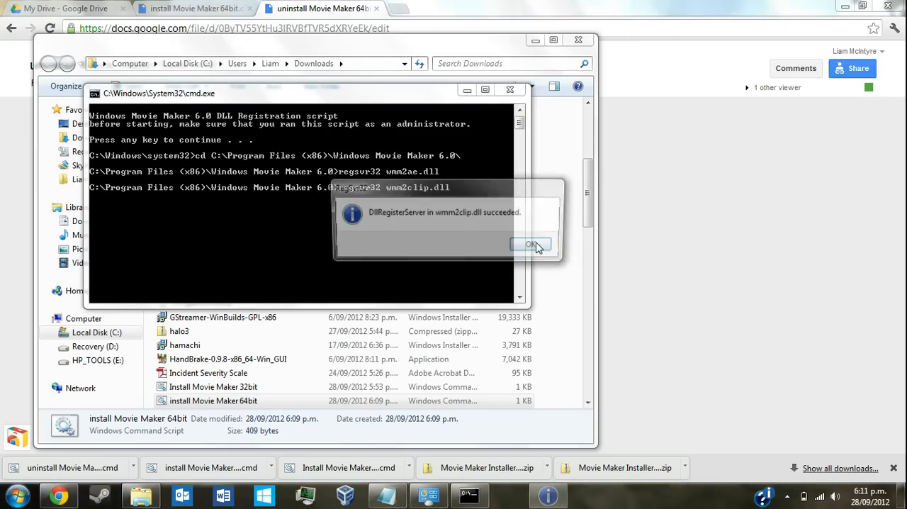
left_click(530, 245)
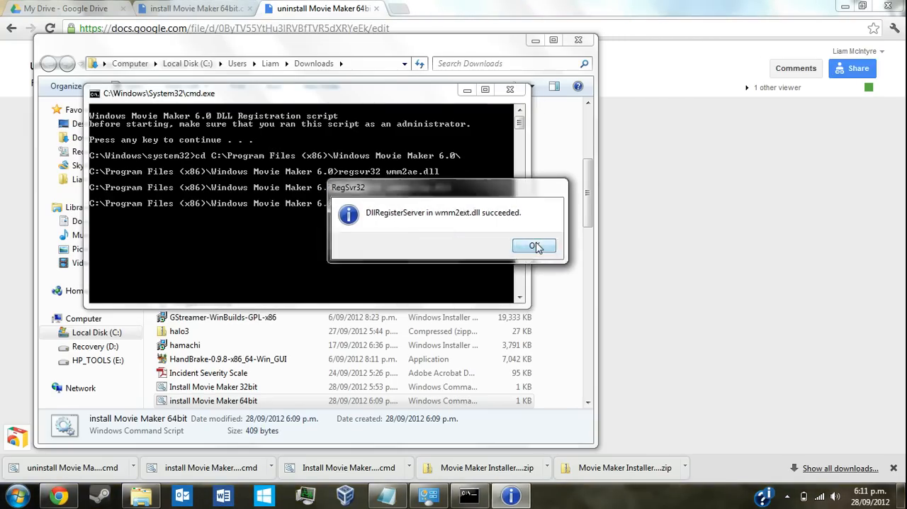
left_click(534, 246)
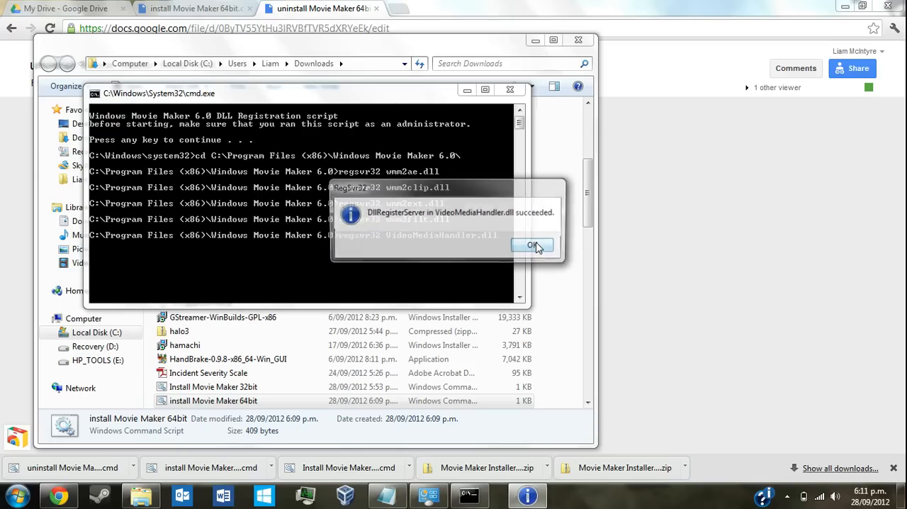
left_click(533, 245)
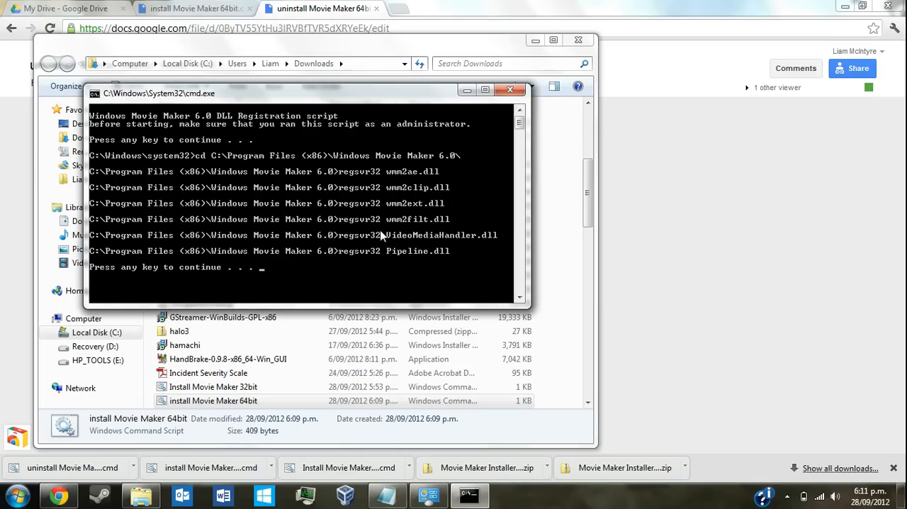
left_click(510, 89)
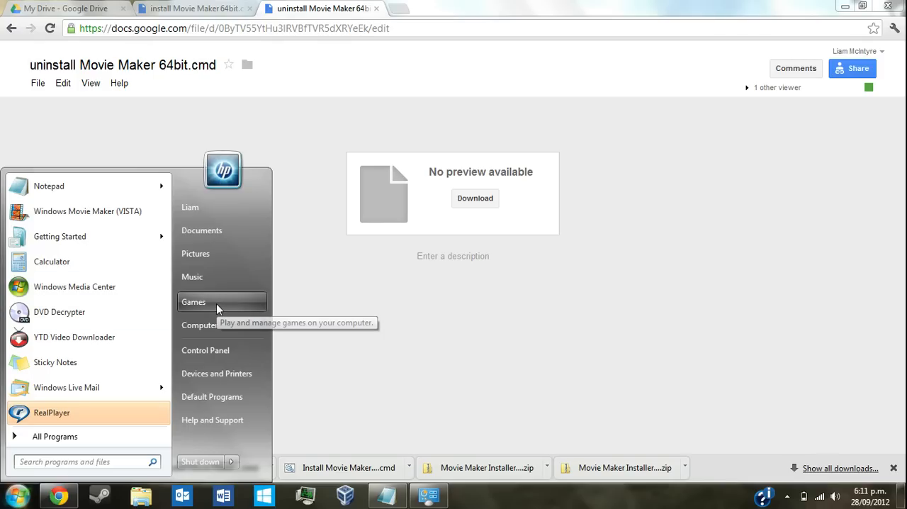
mouse_move(206, 350)
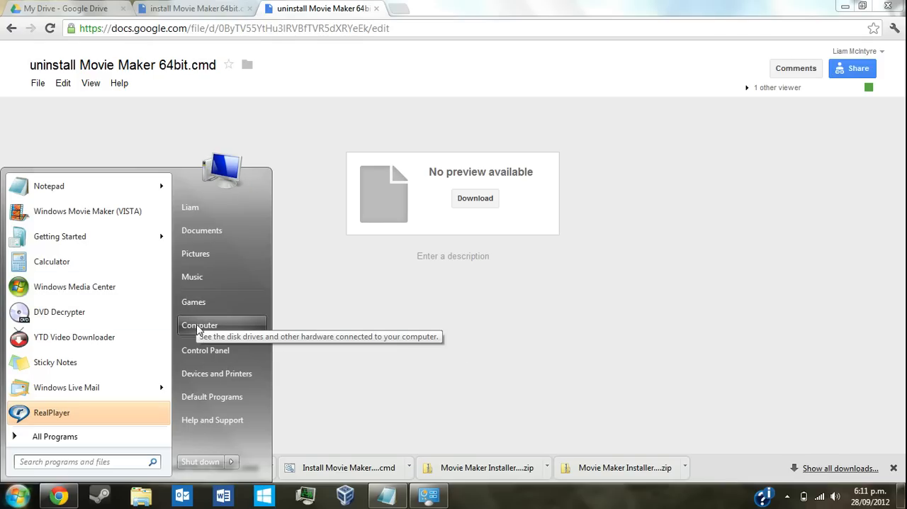
mouse_move(192, 276)
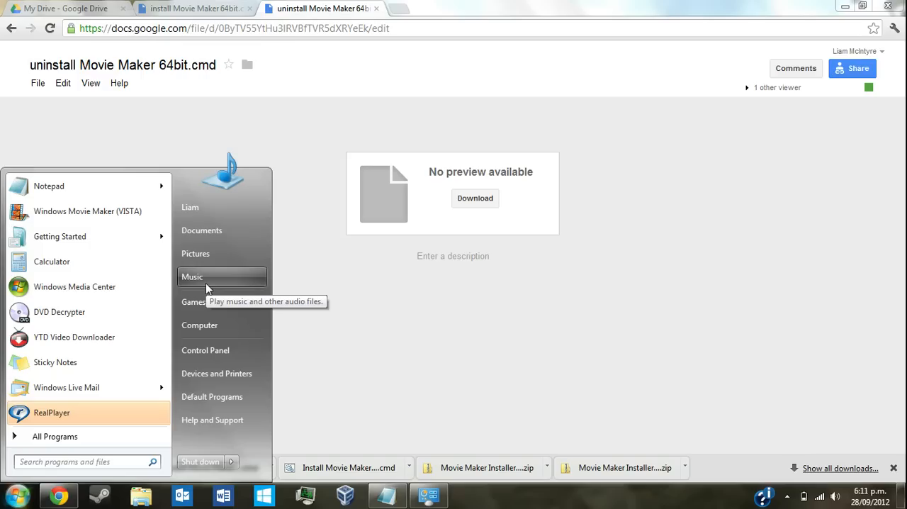
mouse_move(202, 316)
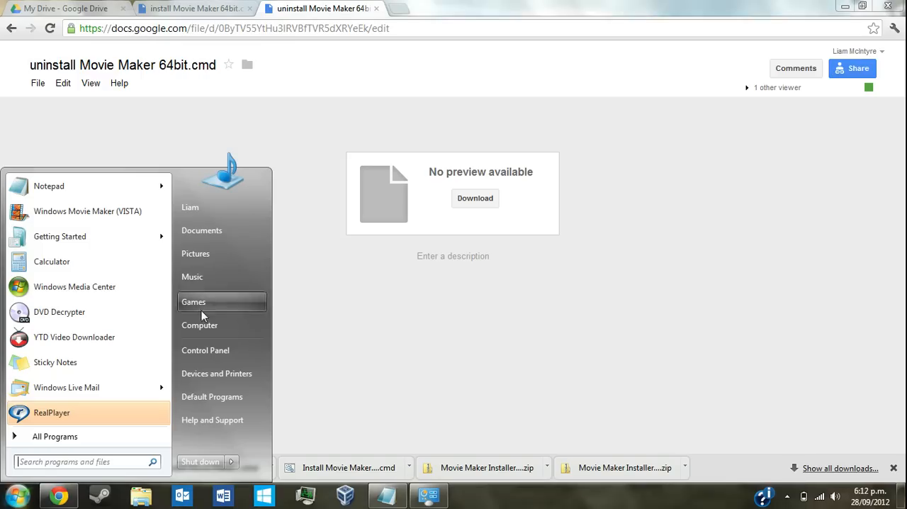
mouse_move(237, 217)
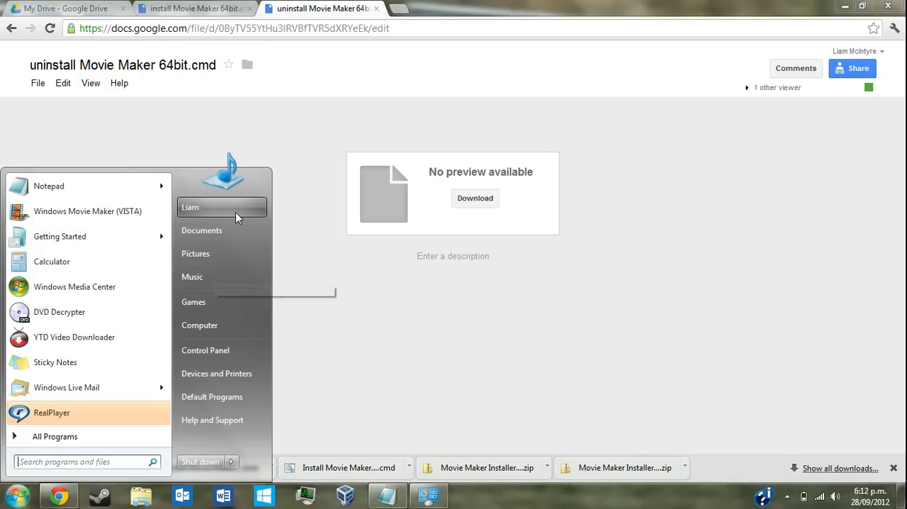
mouse_move(216, 301)
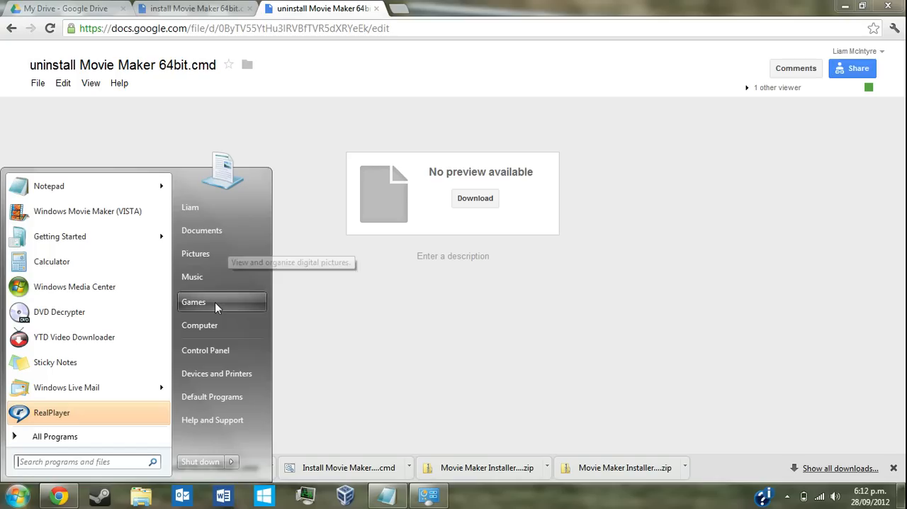
Step: Open C:\Program Files (x86)\Windows Movie Maker 6.0, listing its 27 items including MOVIEMK
left_click(199, 324)
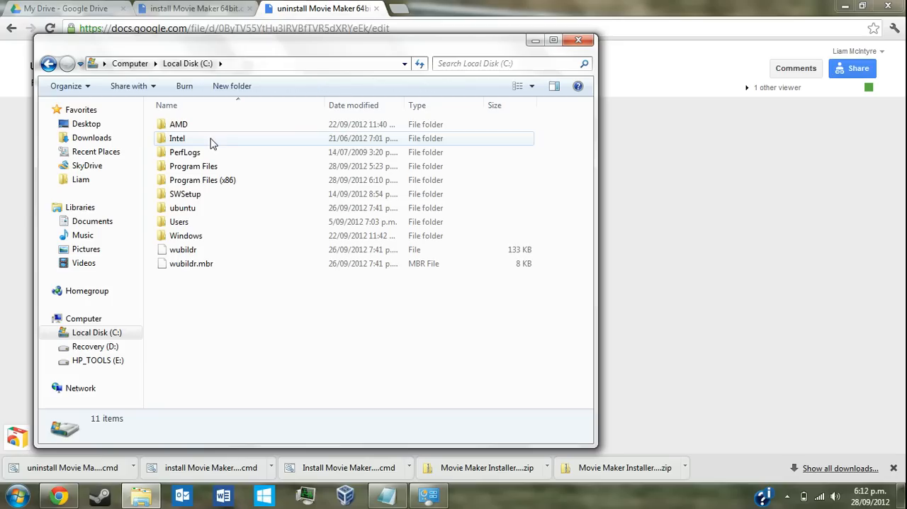
double_click(202, 179)
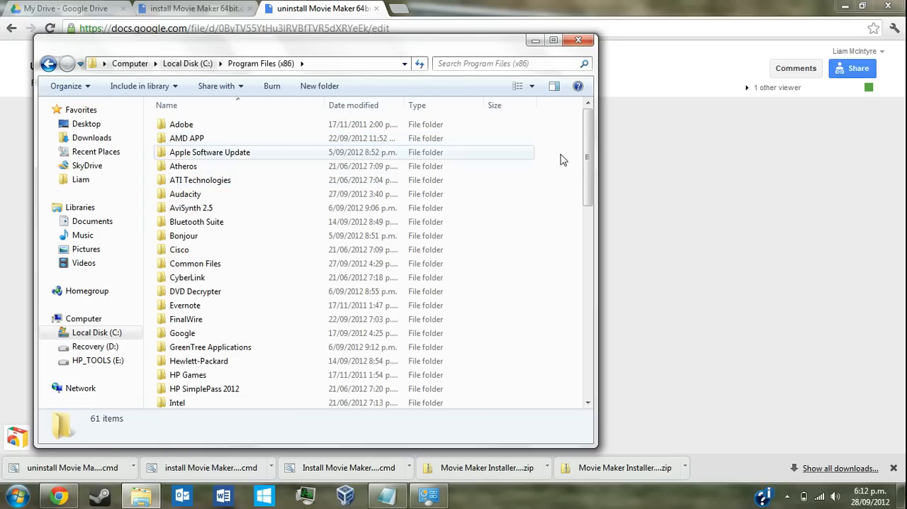
scroll("down", 3)
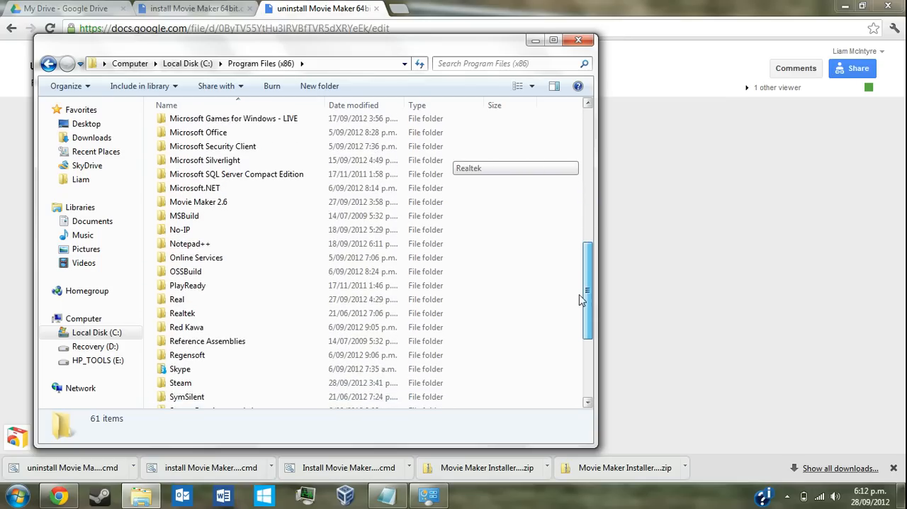
scroll("down", 3)
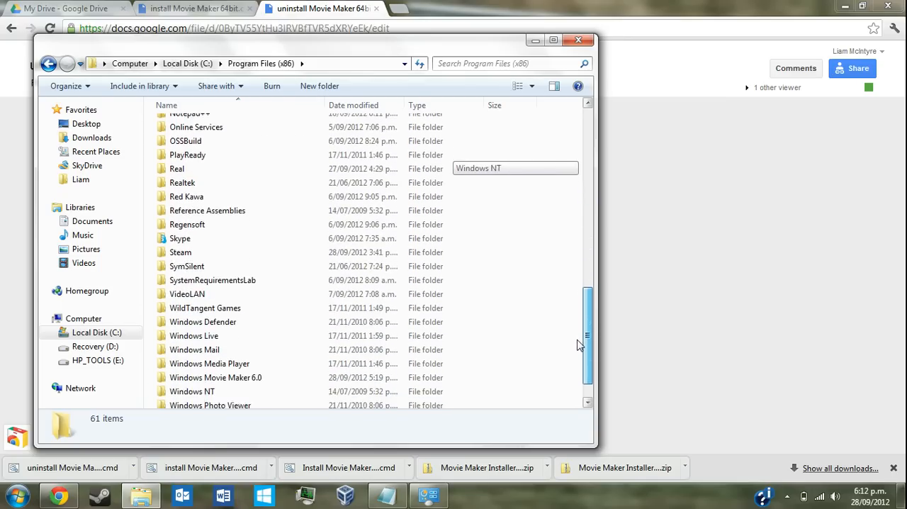
double_click(216, 377)
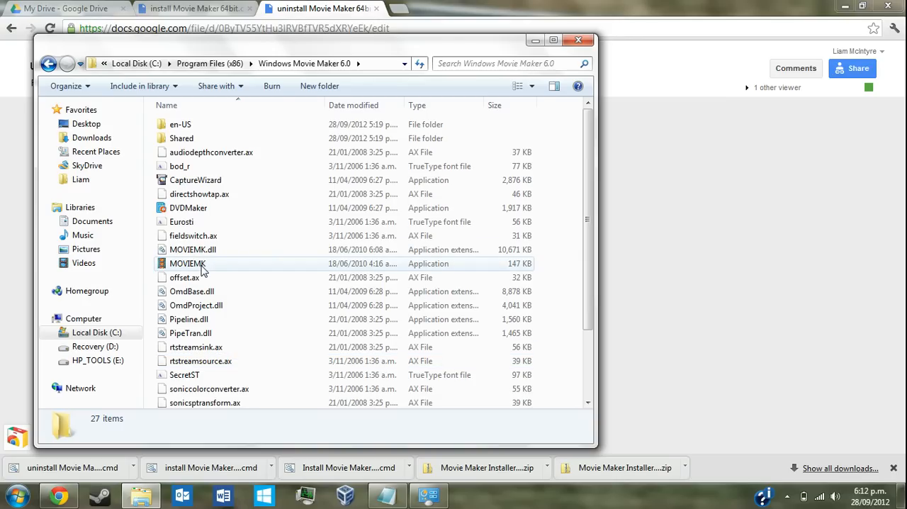
mouse_move(188, 263)
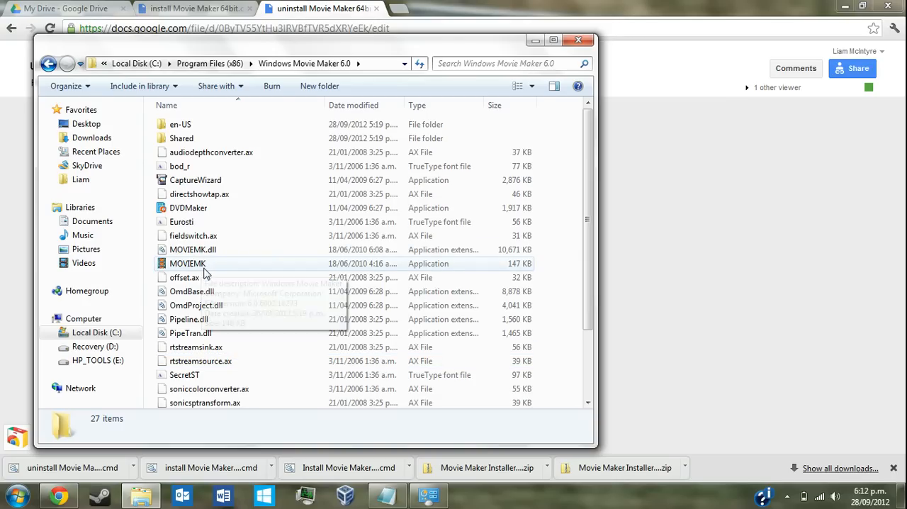
Step: Start MOVIEMK, display the Transitions collection, and close the System window
left_click(187, 263)
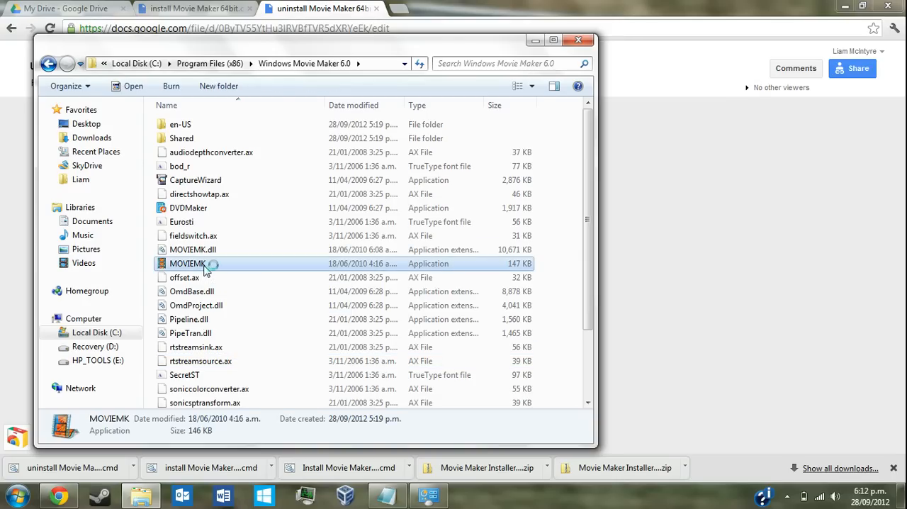
double_click(187, 263)
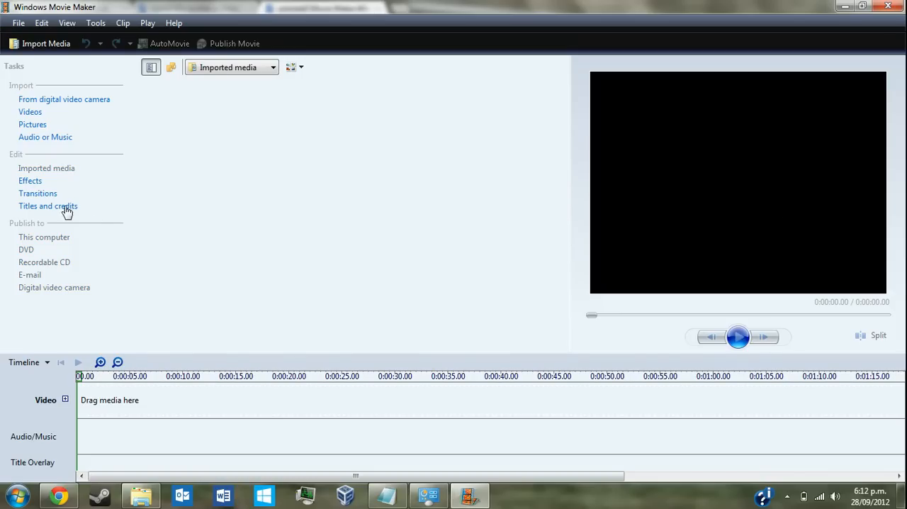
mouse_move(37, 193)
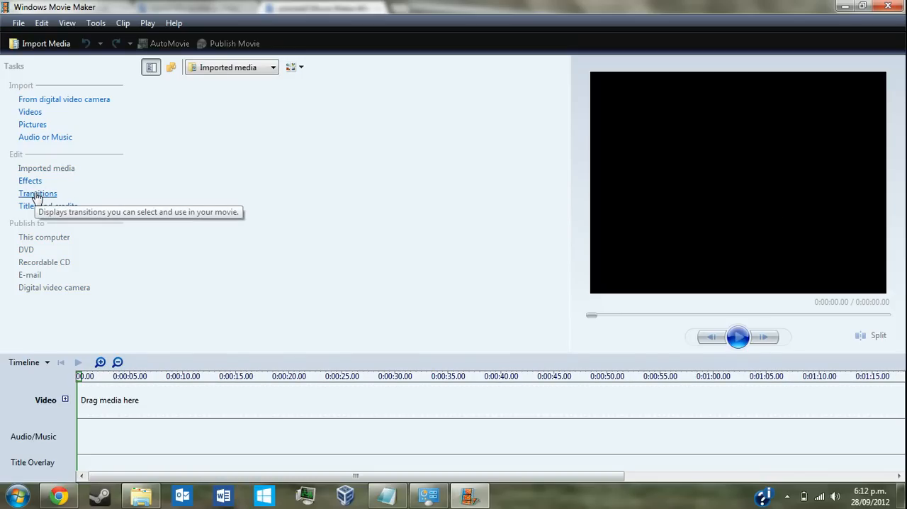
left_click(37, 193)
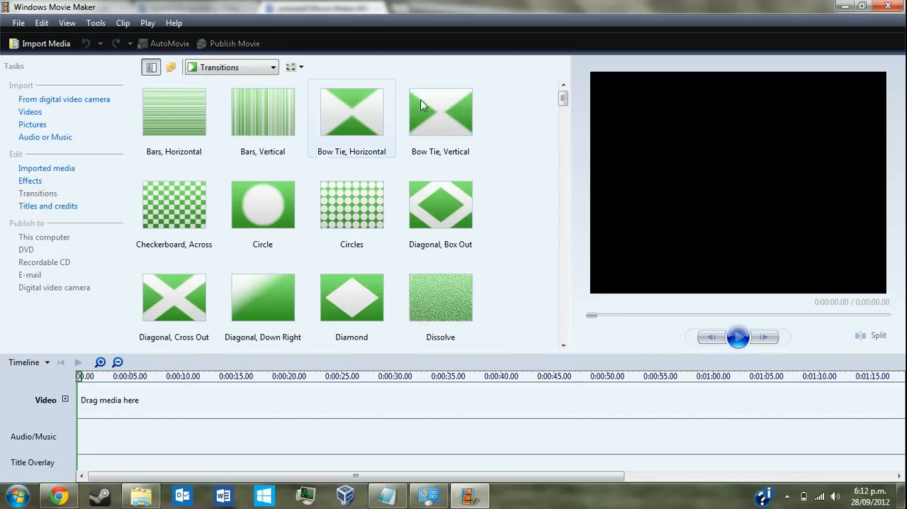
mouse_move(379, 101)
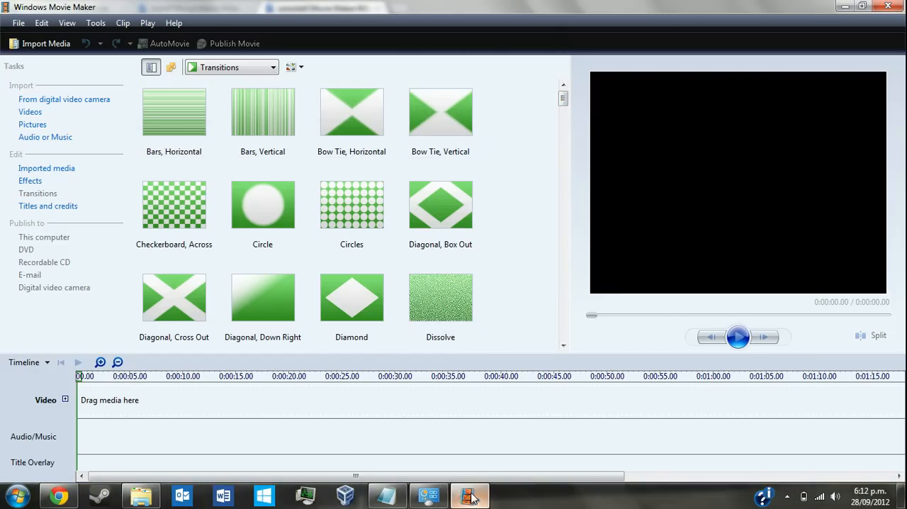
left_click(428, 495)
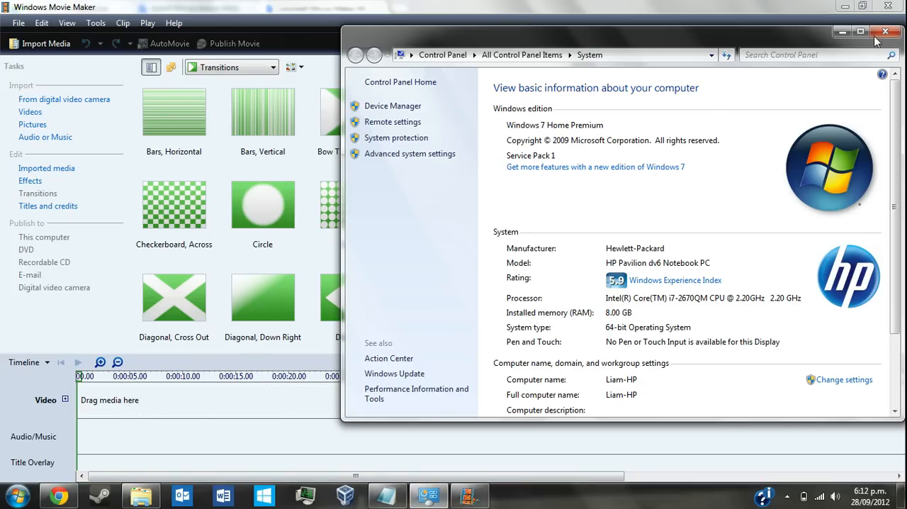
left_click(885, 32)
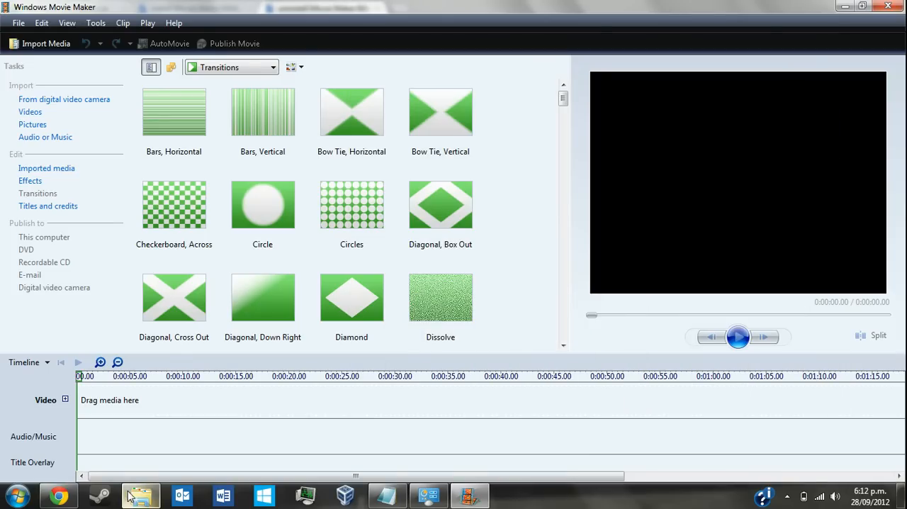
Step: Send MOVIEMK to the desktop as a shortcut
right_click(180, 263)
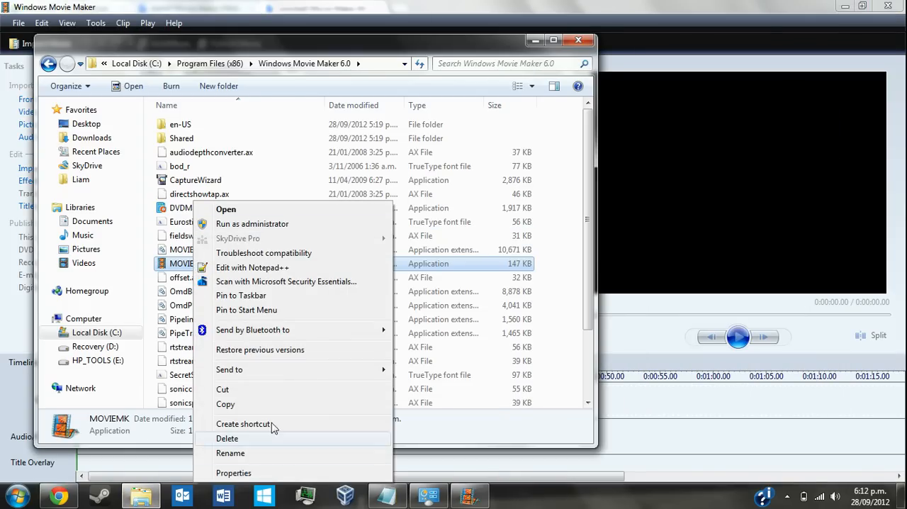
mouse_move(269, 330)
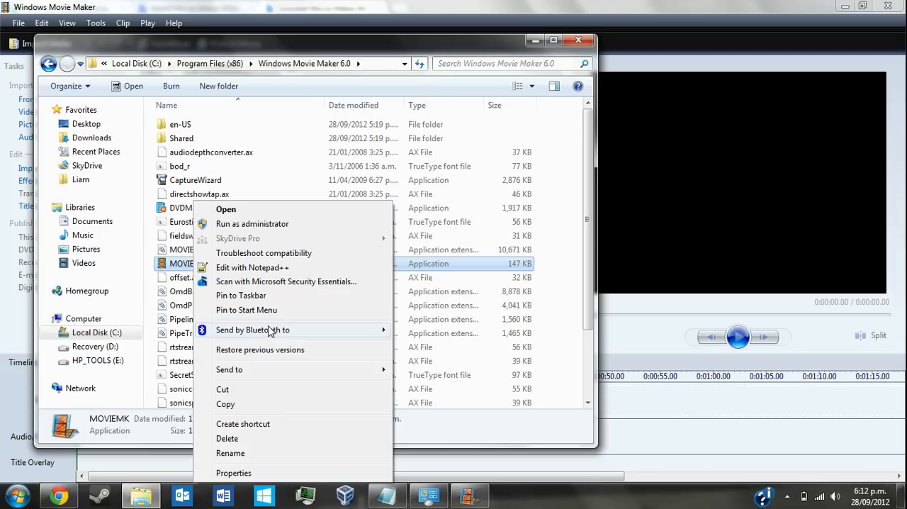
left_click(229, 369)
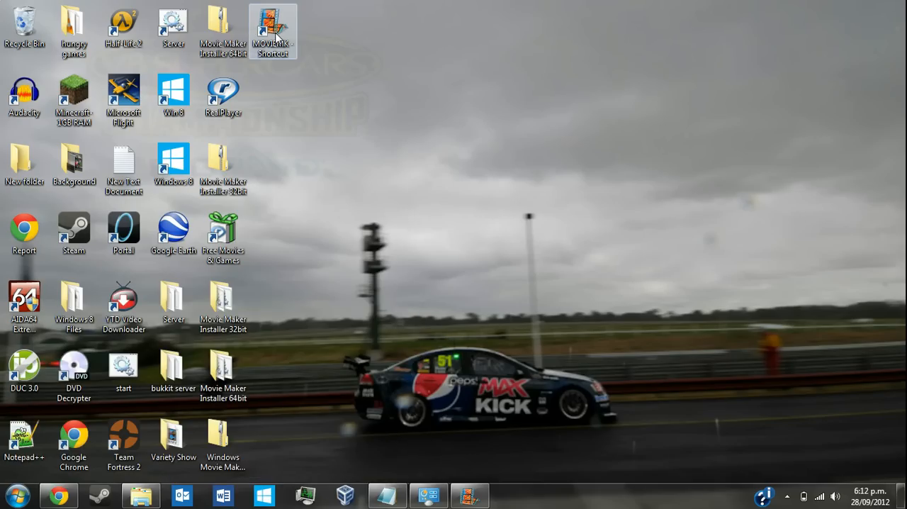
mouse_move(521, 275)
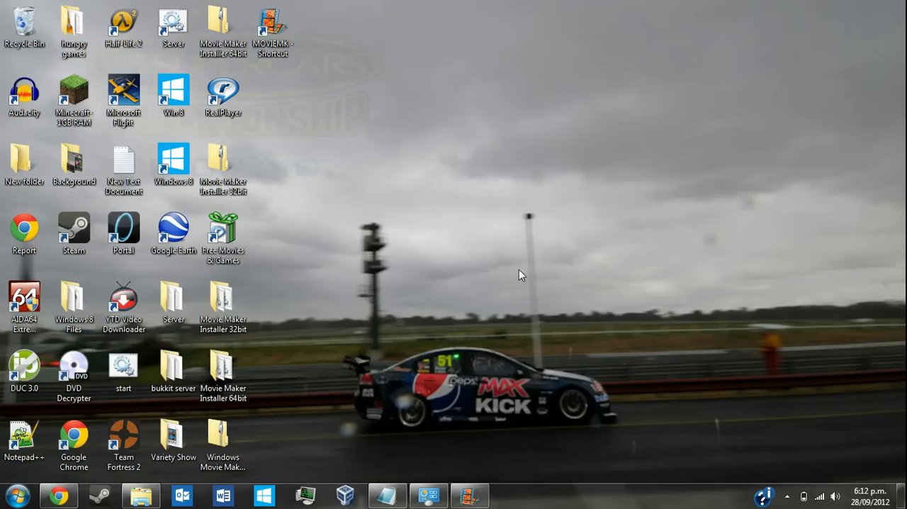